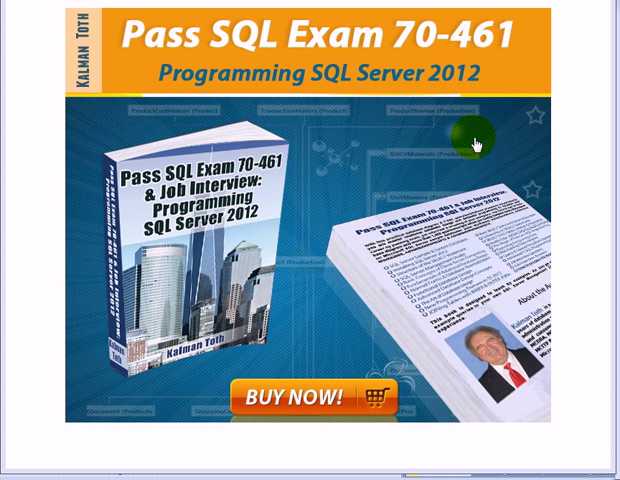
pyautogui.moveTo(270, 330)
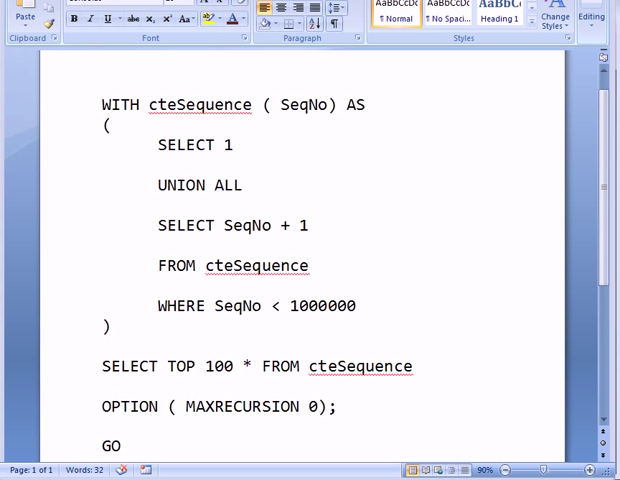
pyautogui.moveTo(474, 150)
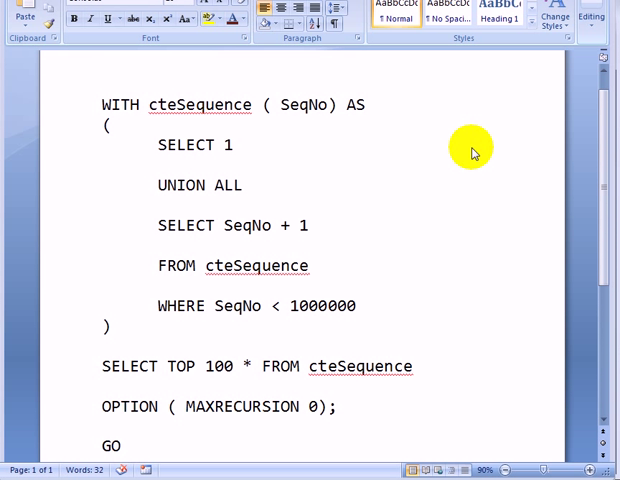
pyautogui.moveTo(160, 156)
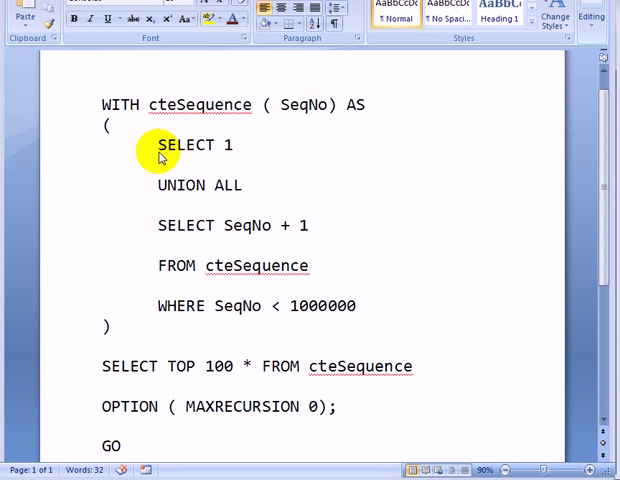
pyautogui.moveTo(296, 326)
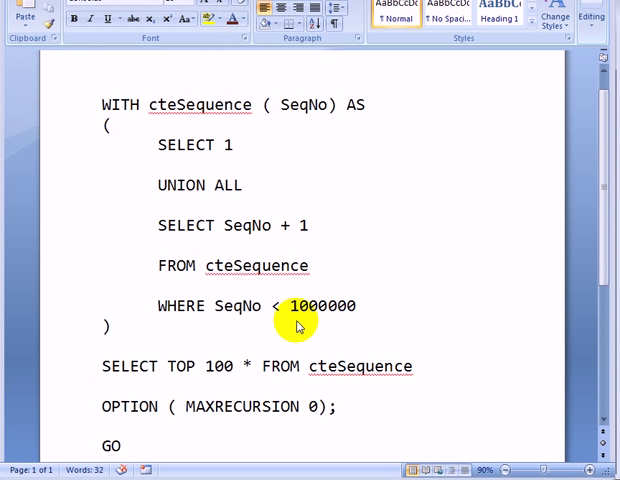
pyautogui.moveTo(284, 106)
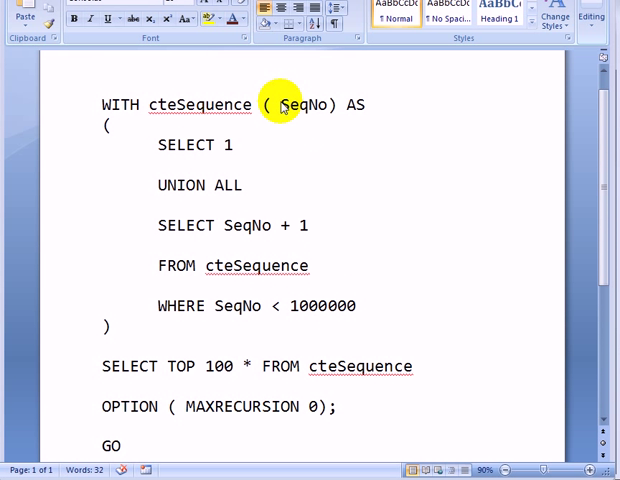
pyautogui.moveTo(276, 116)
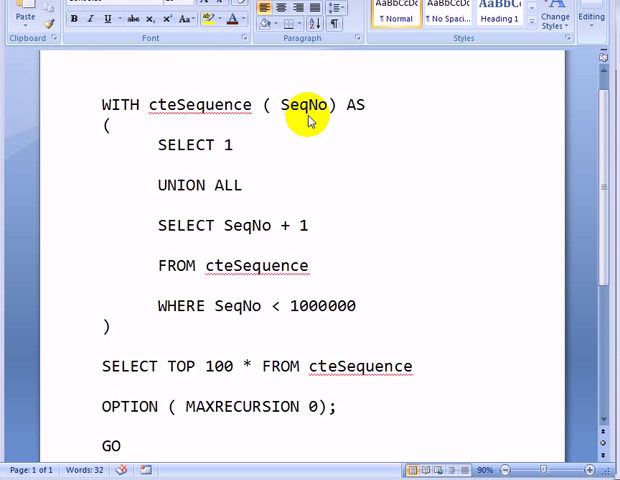
pyautogui.moveTo(250, 144)
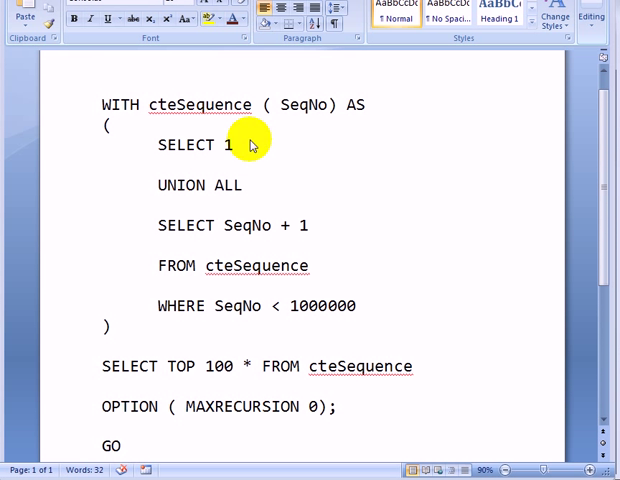
pyautogui.moveTo(272, 150)
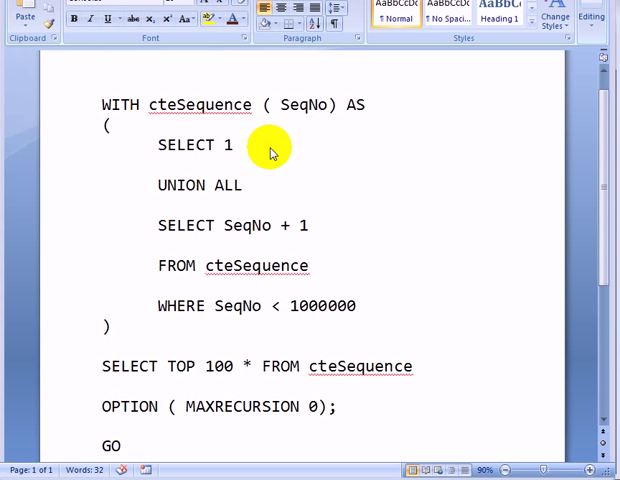
pyautogui.moveTo(284, 152)
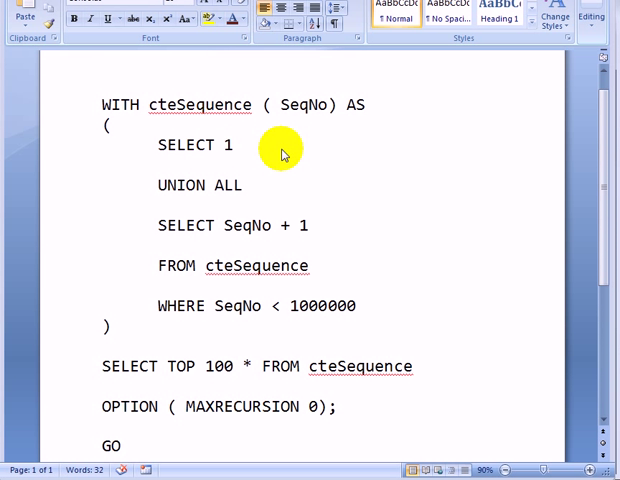
pyautogui.moveTo(220, 212)
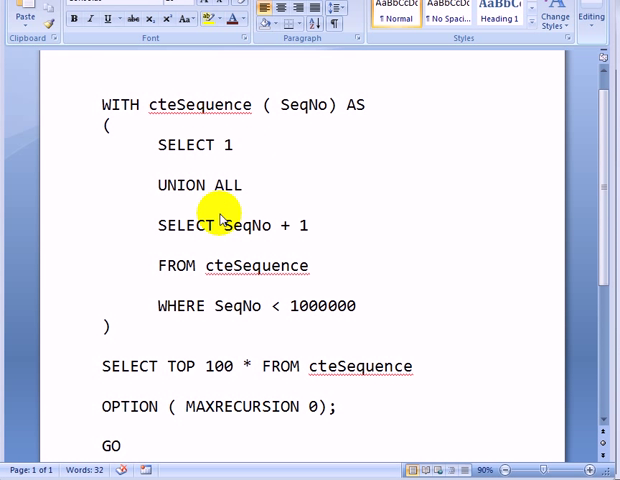
pyautogui.moveTo(268, 246)
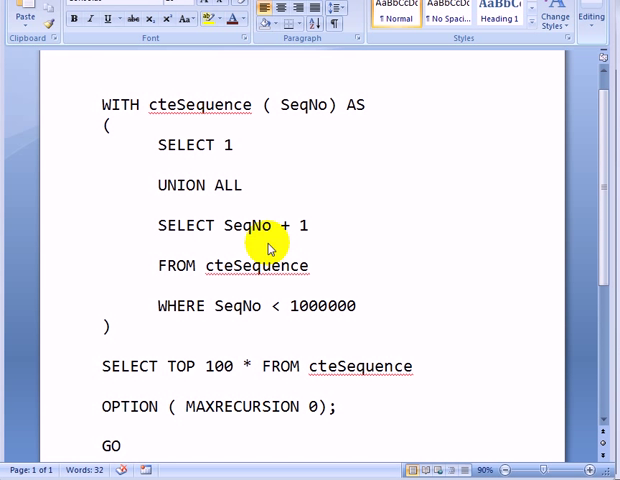
pyautogui.moveTo(192, 300)
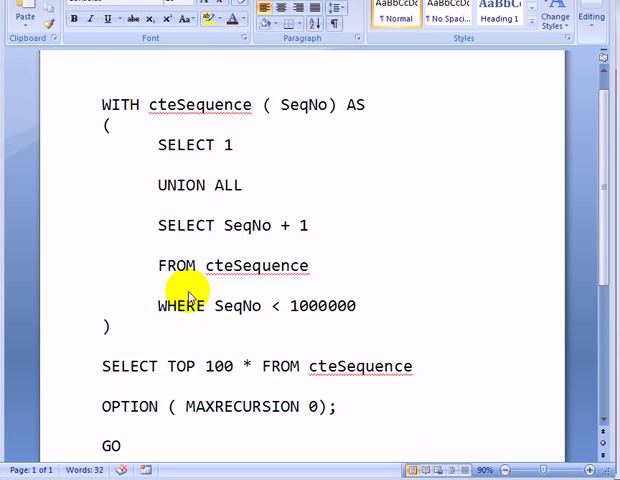
pyautogui.moveTo(212, 264)
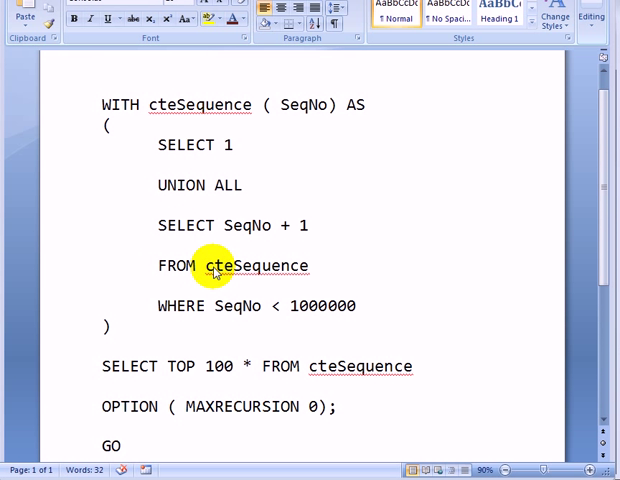
pyautogui.moveTo(222, 284)
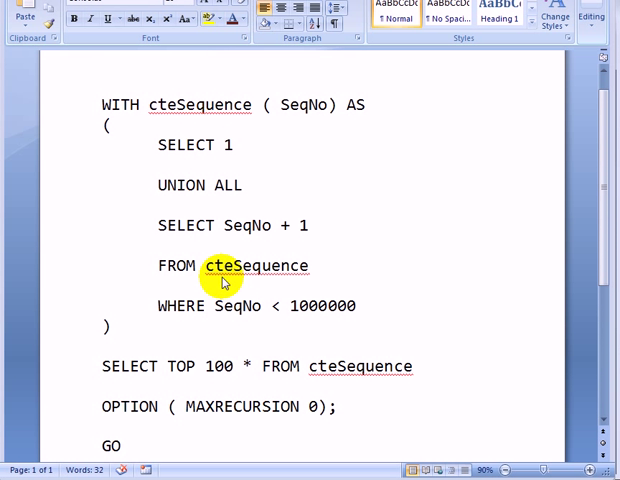
pyautogui.moveTo(278, 304)
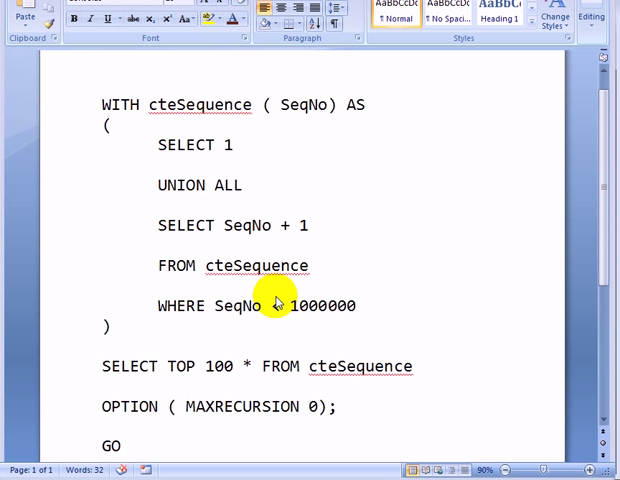
# Run the cteSequence query so the Results grid lists SeqNo 1, 2, 3 and onward
pyautogui.doubleClick(320, 306)
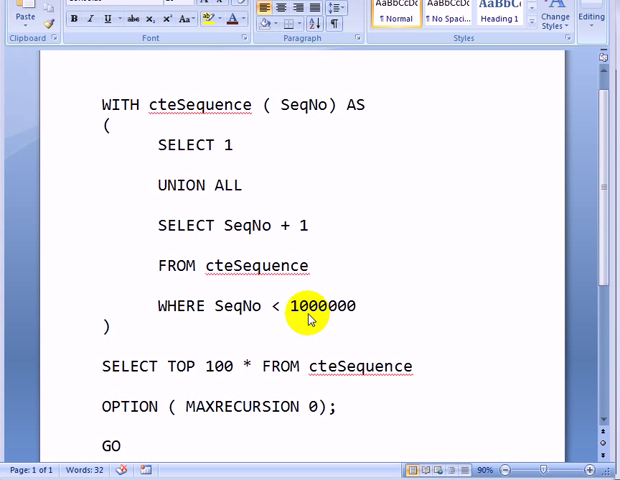
pyautogui.moveTo(328, 316)
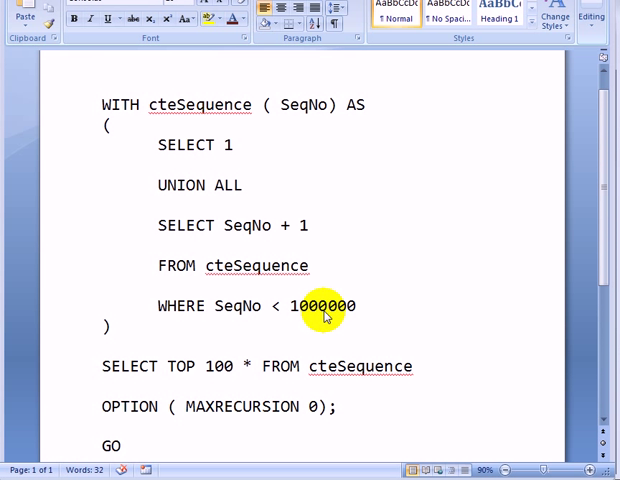
pyautogui.moveTo(104, 390)
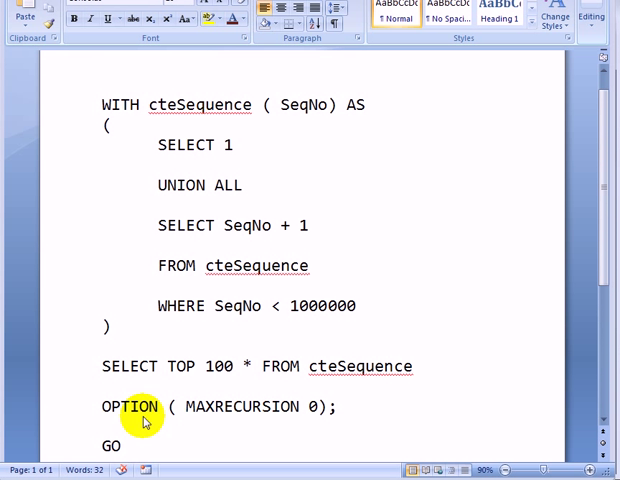
pyautogui.moveTo(150, 272)
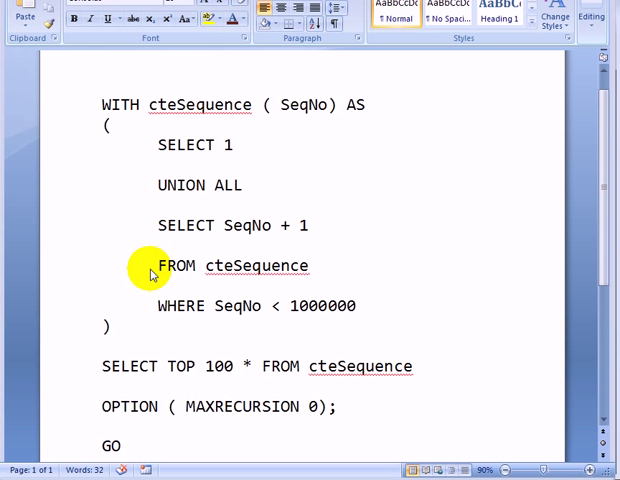
pyautogui.moveTo(140, 332)
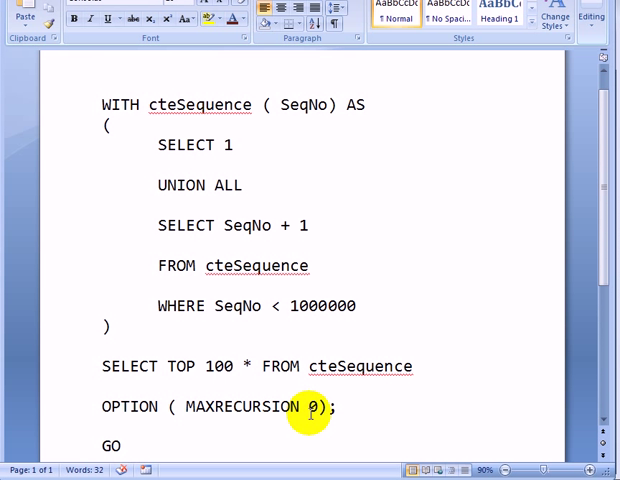
pyautogui.moveTo(236, 328)
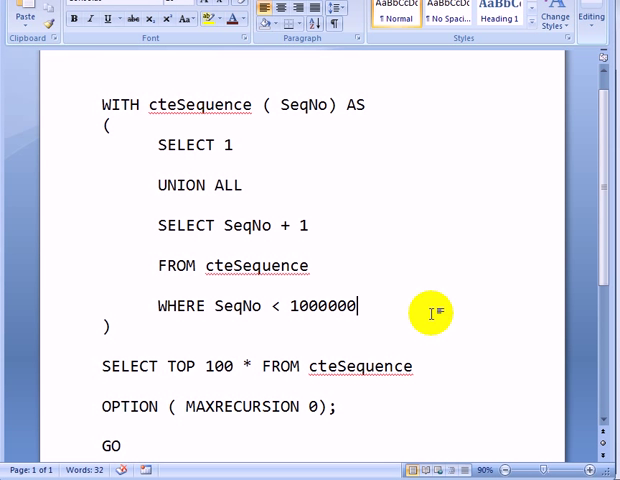
pyautogui.moveTo(432, 312)
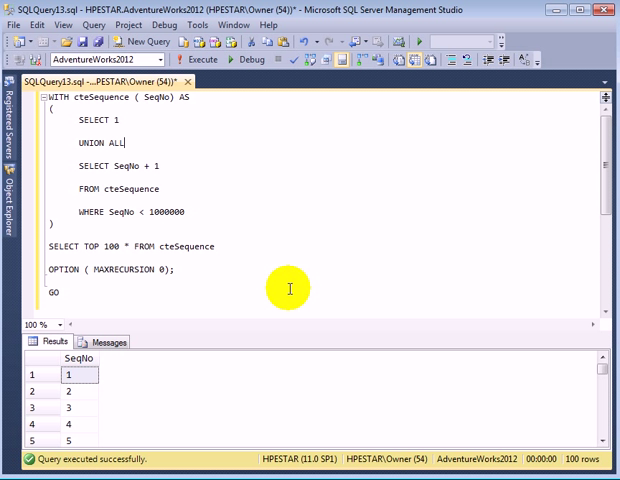
pyautogui.moveTo(76, 246)
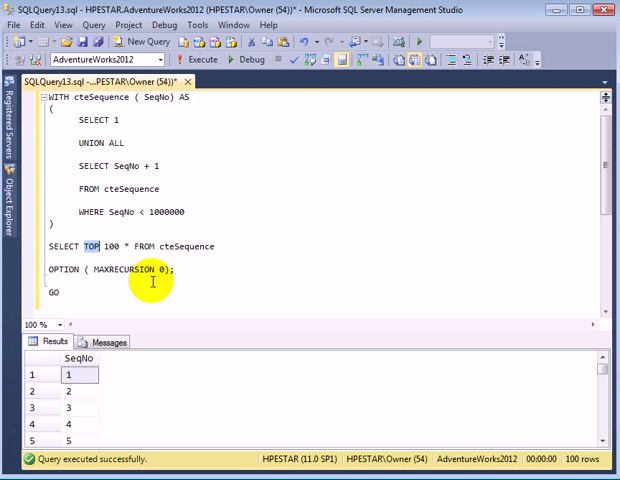
pyautogui.moveTo(148, 212)
pyautogui.write('=')
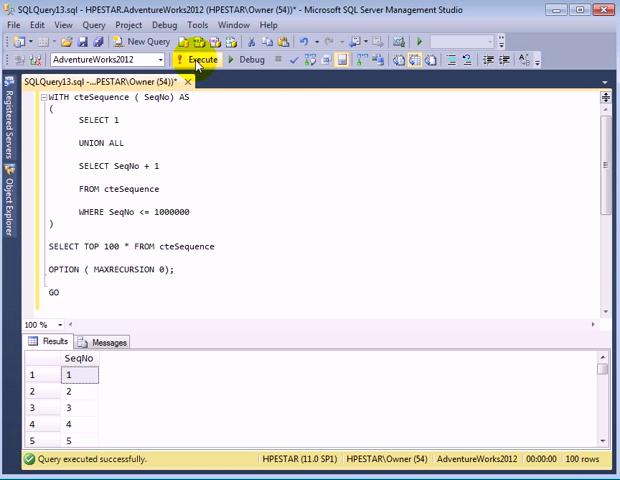
pyautogui.moveTo(336, 208)
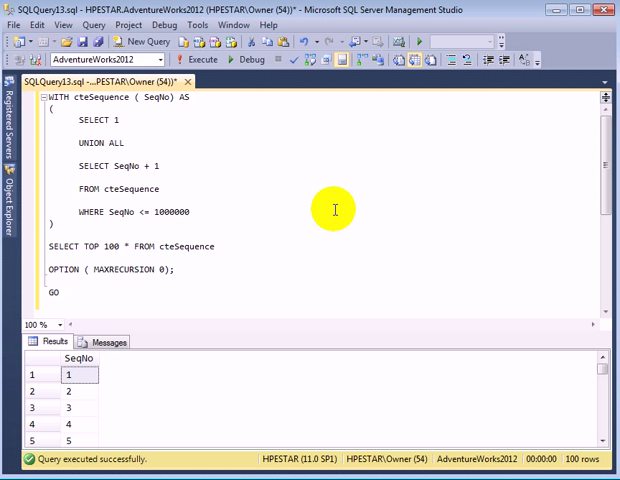
pyautogui.moveTo(246, 252)
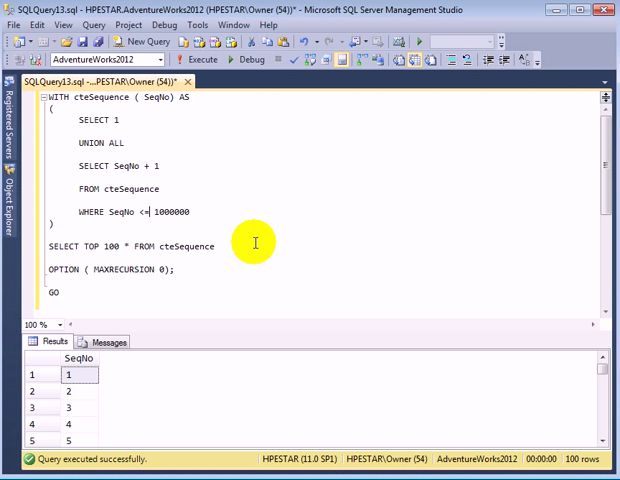
pyautogui.moveTo(528, 126)
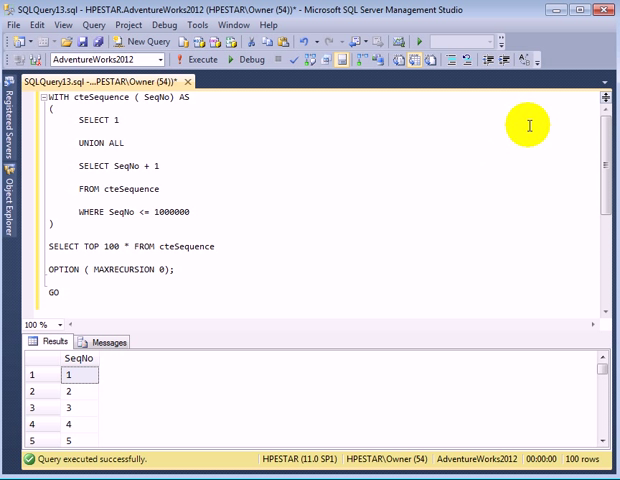